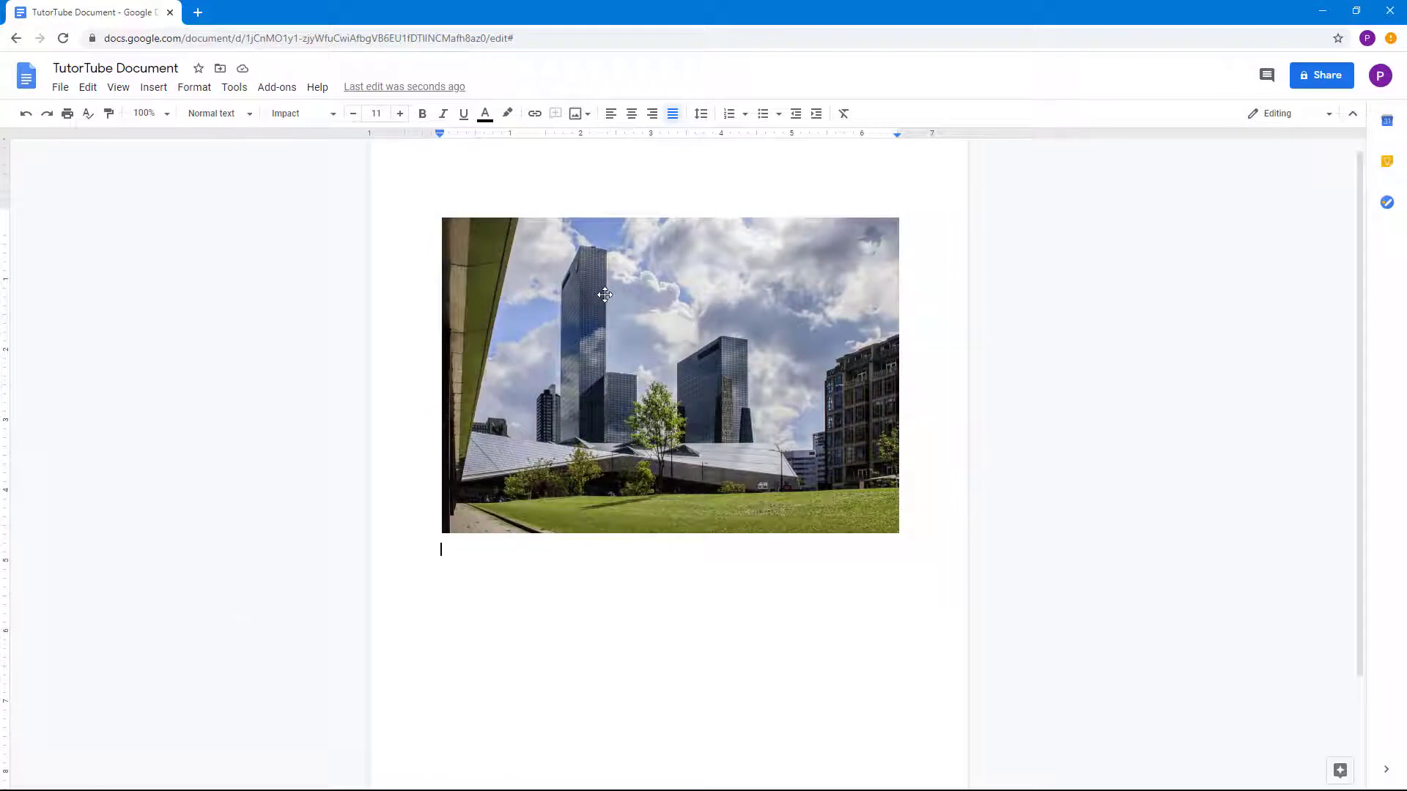
Select the city skyline photo and bring up its Image options recolor settings
click(604, 295)
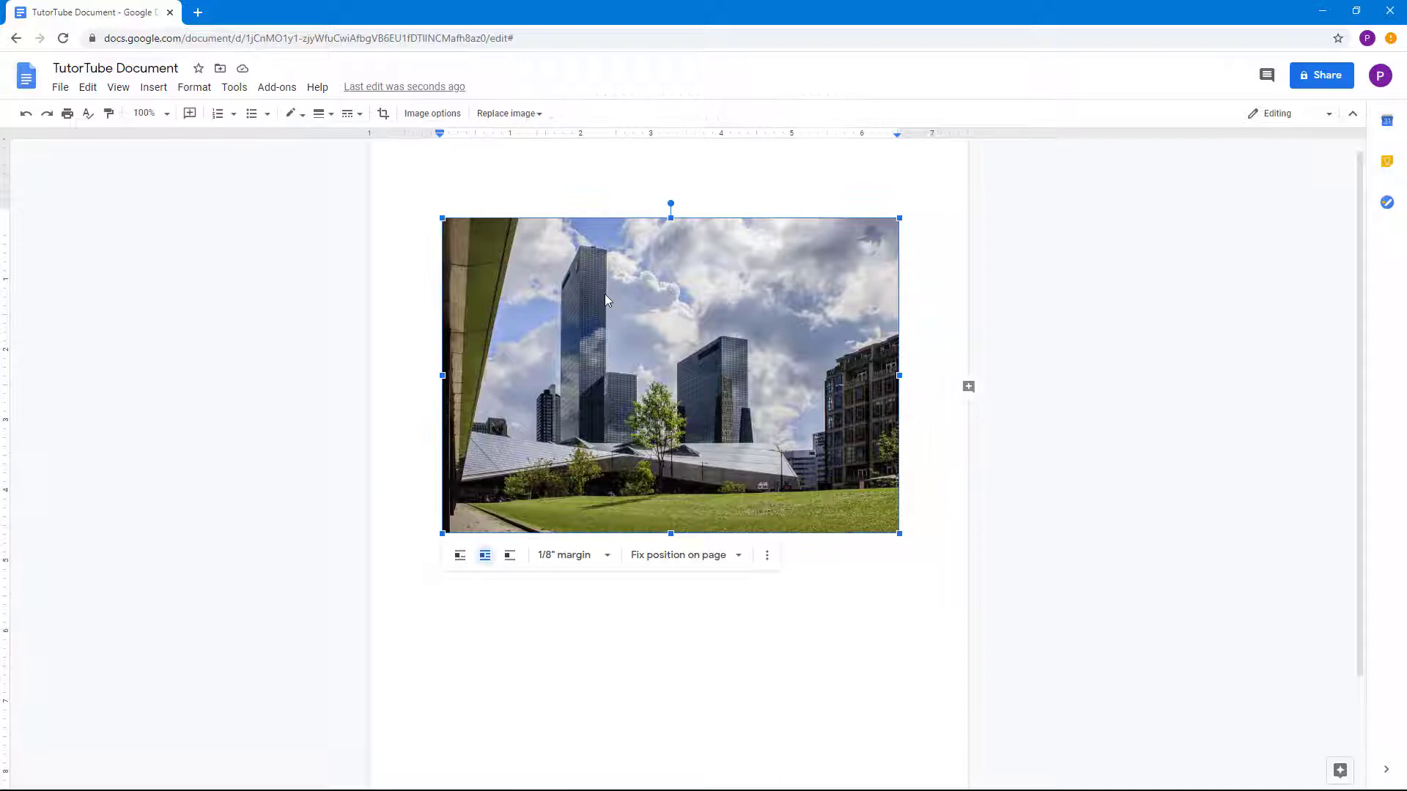
mouse_move(677, 327)
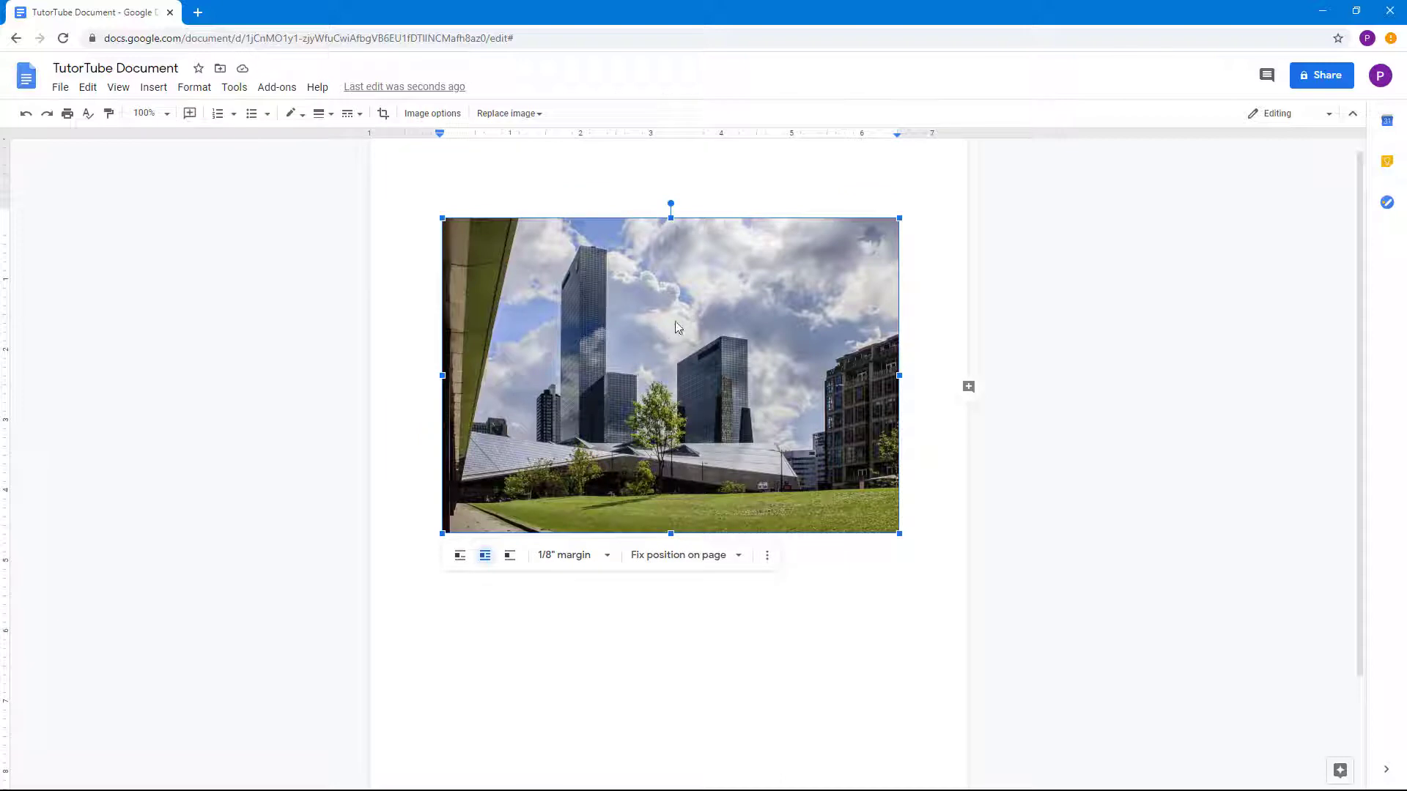
click(432, 113)
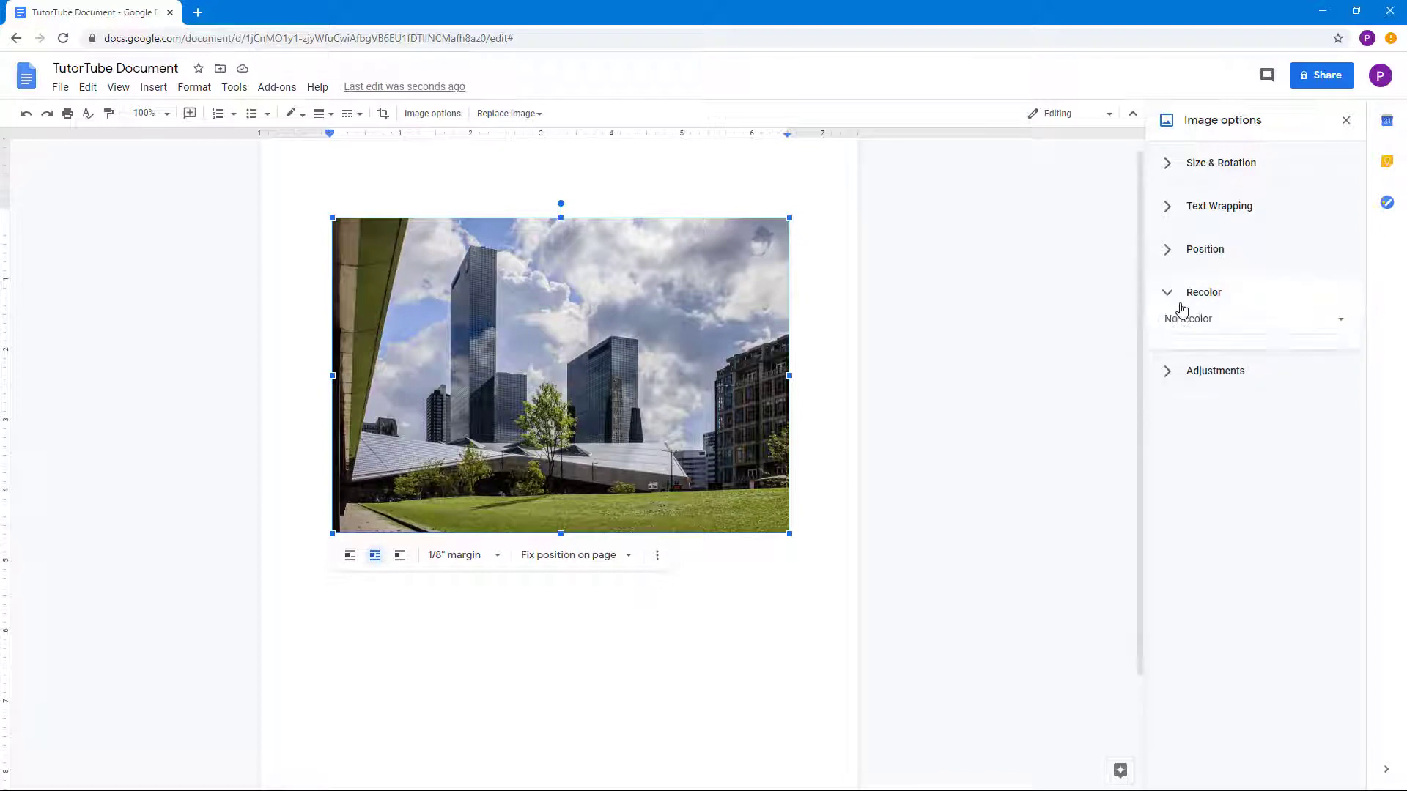
Preview Light 1 red, Sepia, then Light 9 purple recolors on the photo
click(1255, 319)
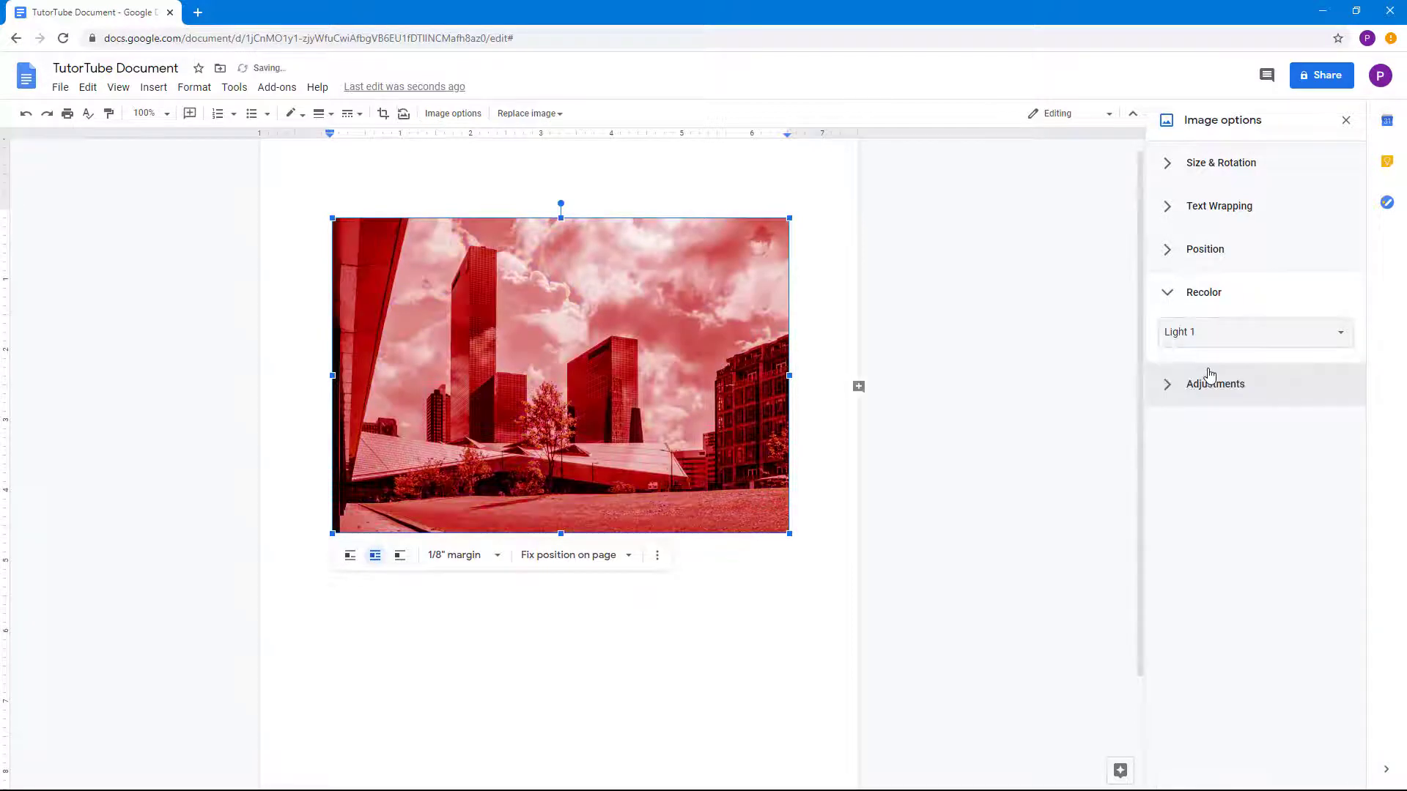
click(1253, 332)
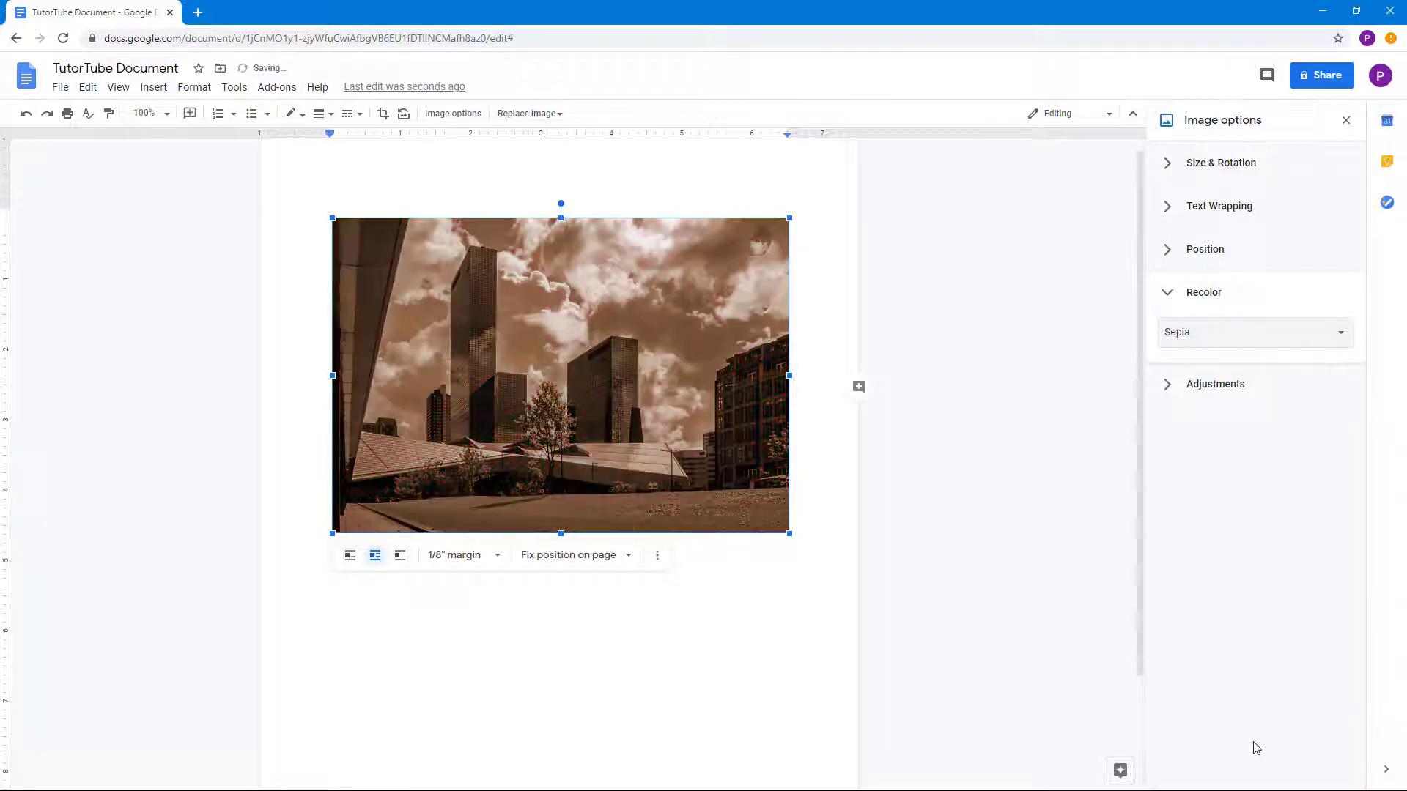
click(1253, 332)
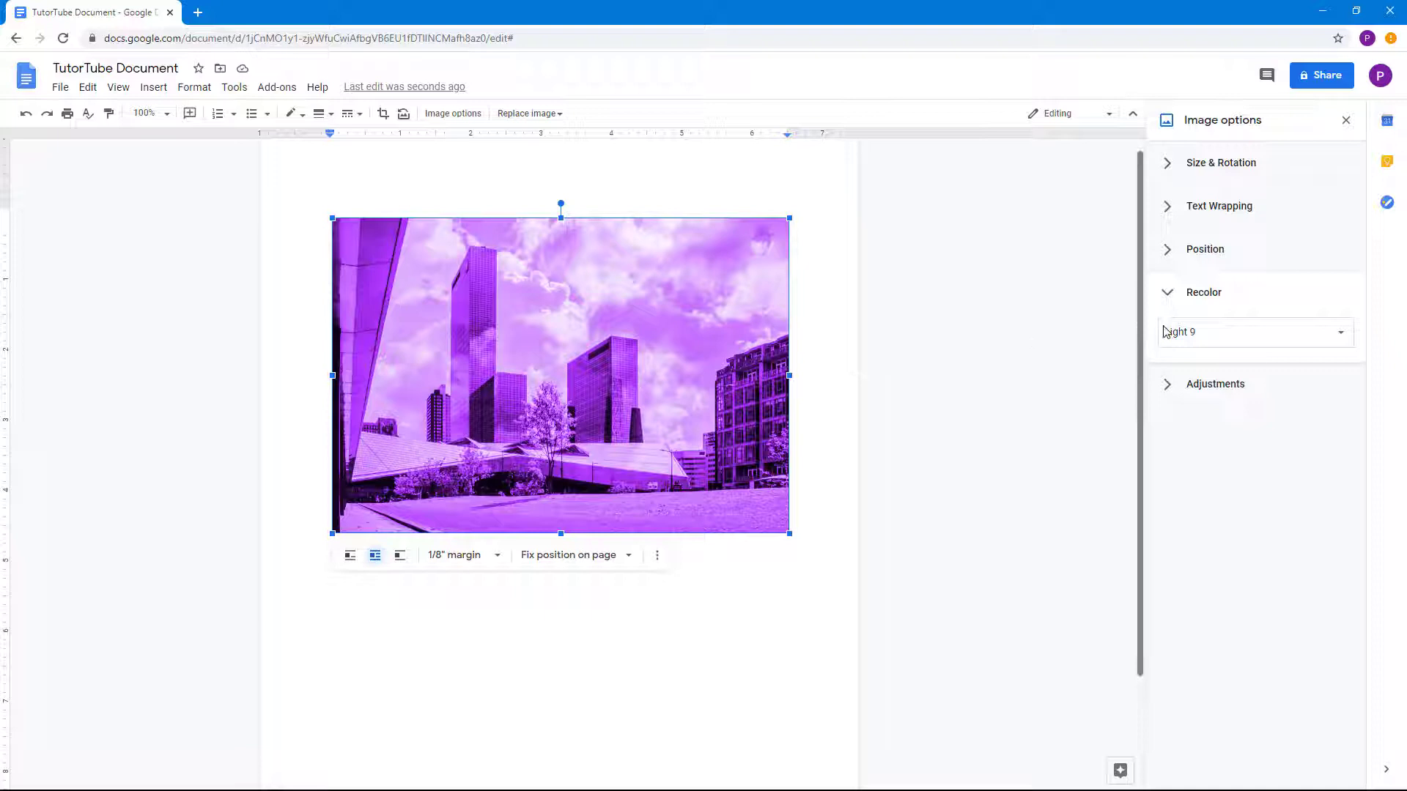
click(1255, 331)
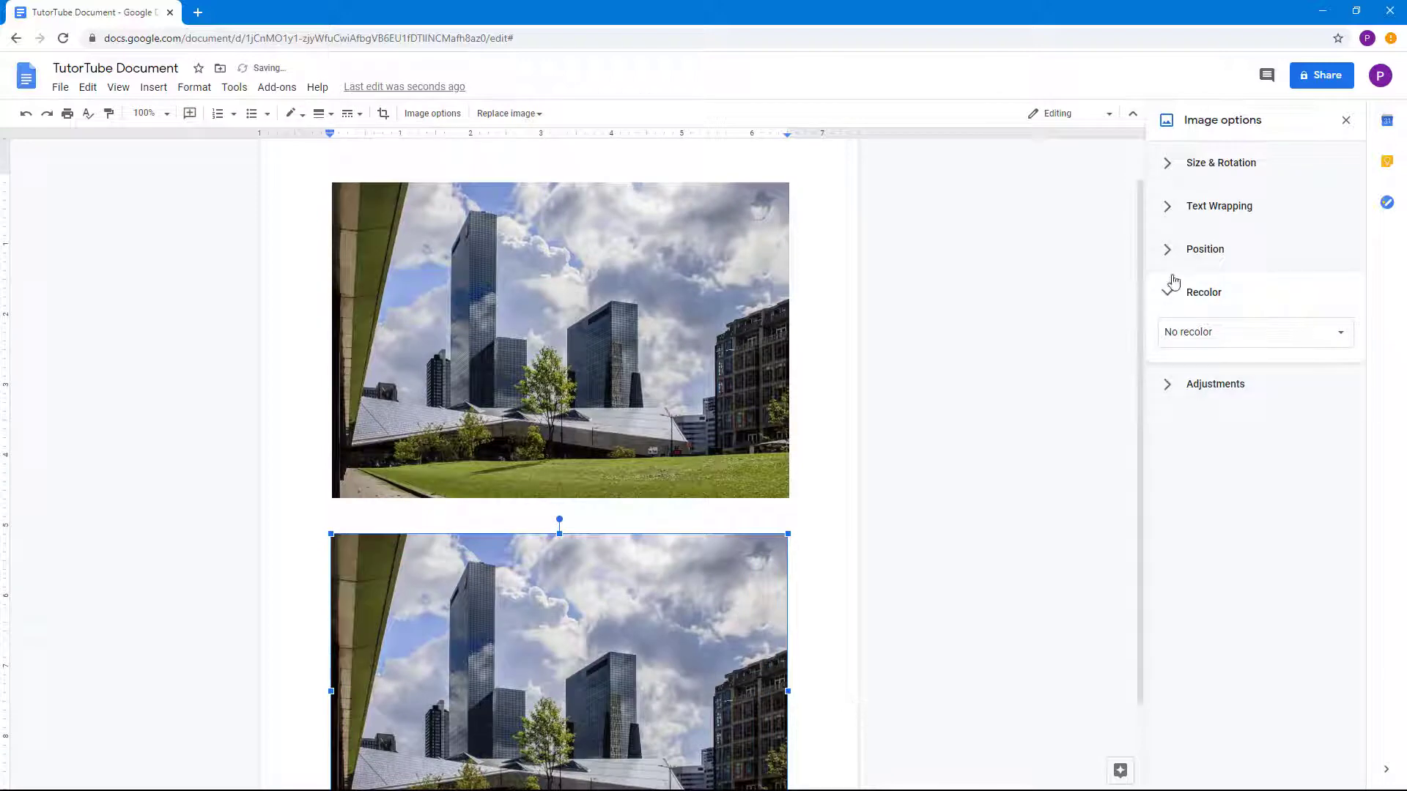
Set the pasted photo copy to Fix position on page so it can overlay
click(1204, 249)
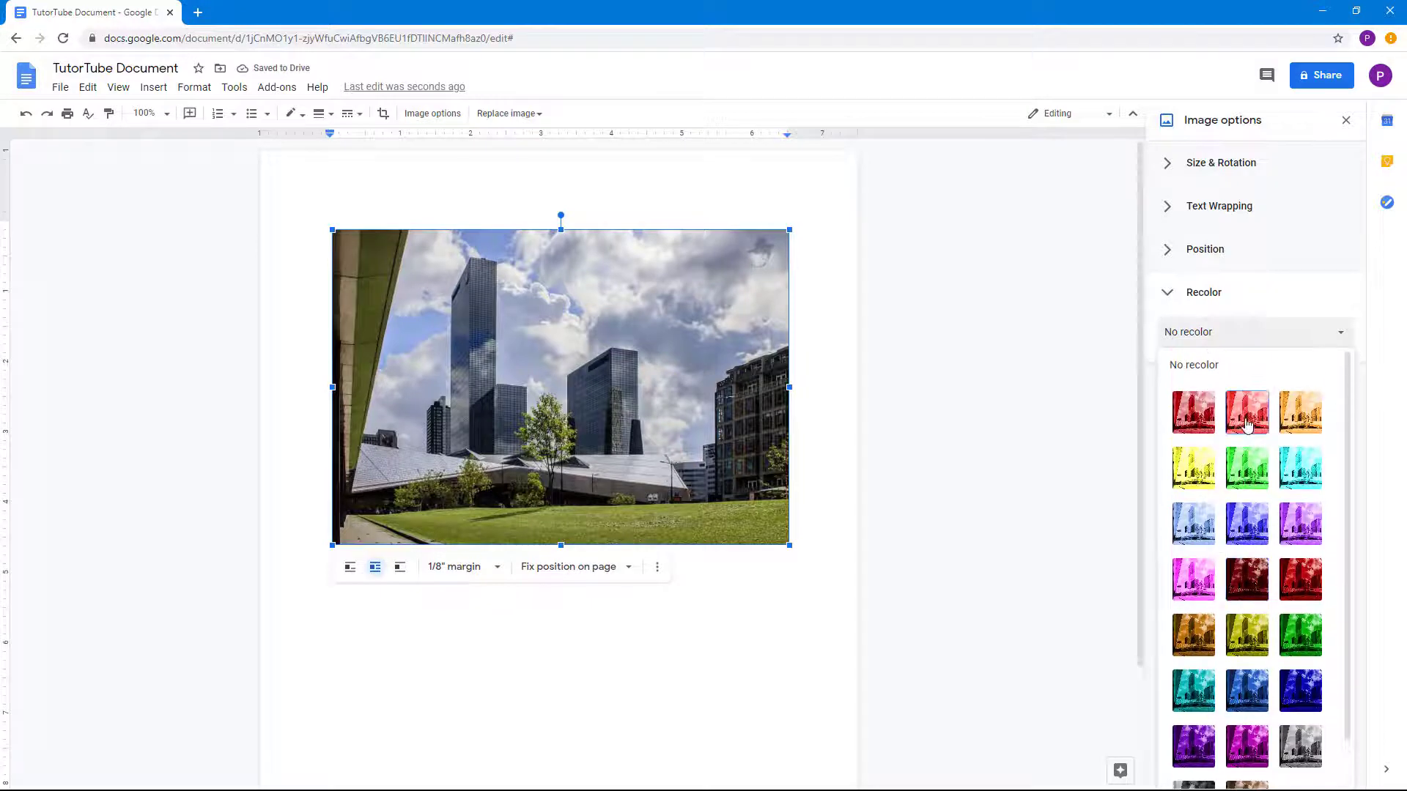
Recolor the copy Light 2 red and crop it to a centre rectangle
click(1247, 413)
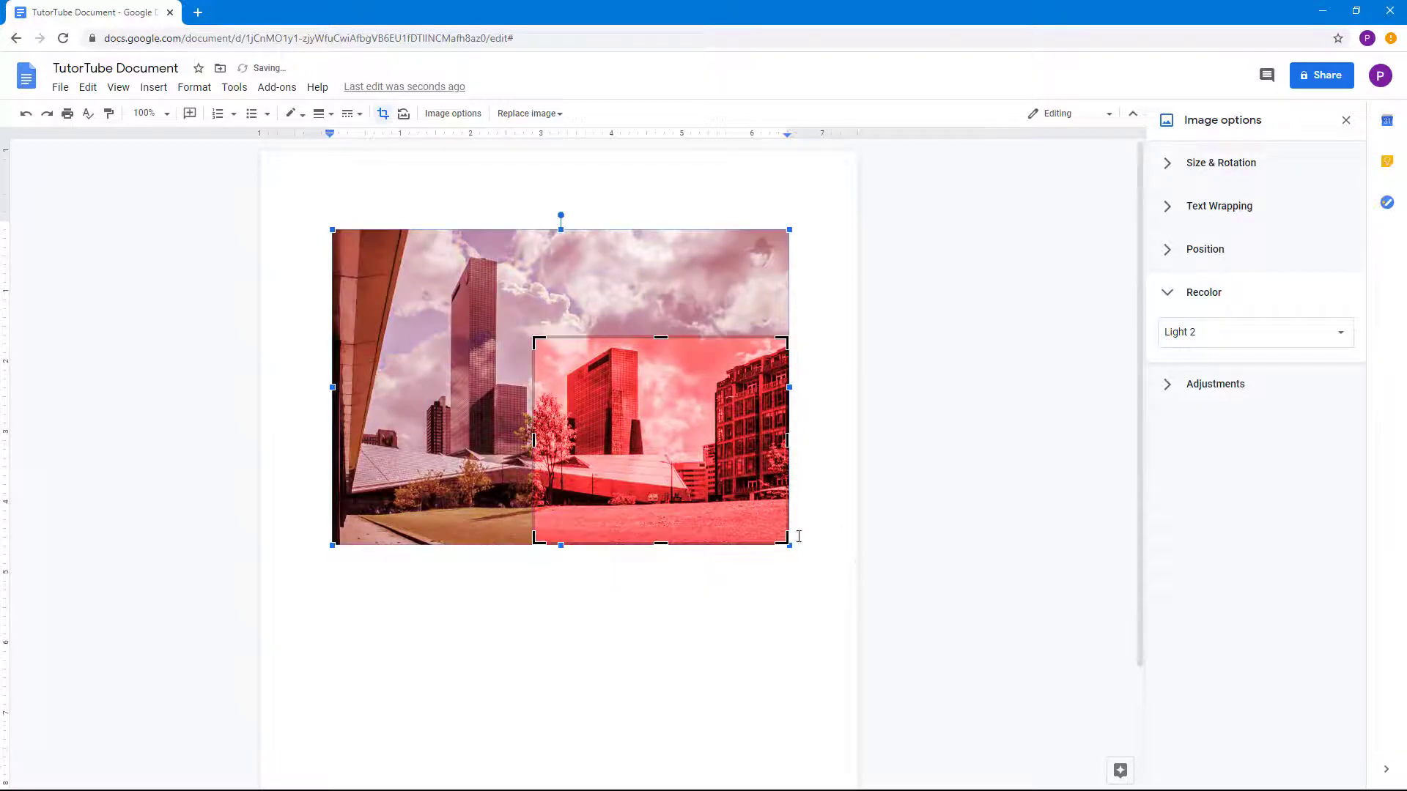
click(773, 631)
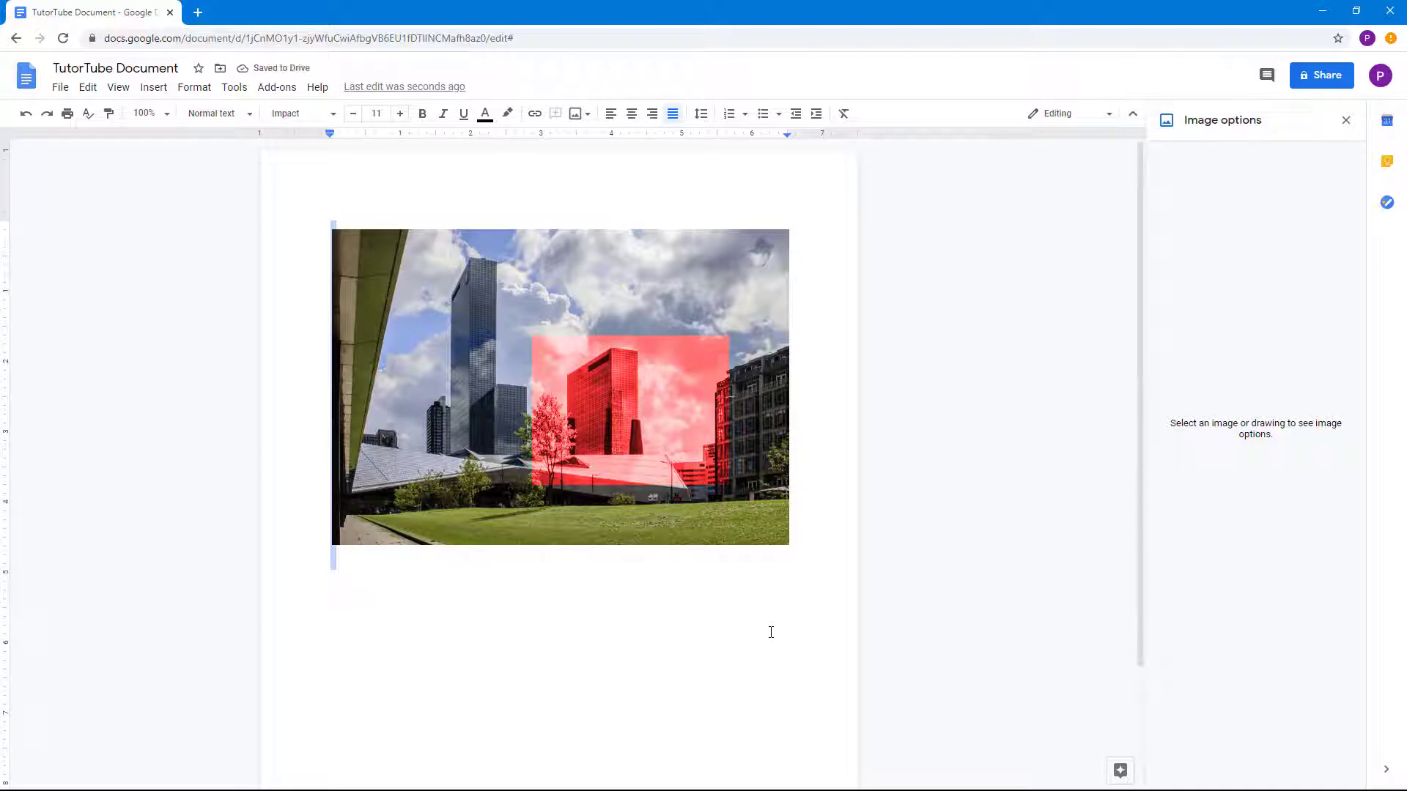
mouse_move(701, 312)
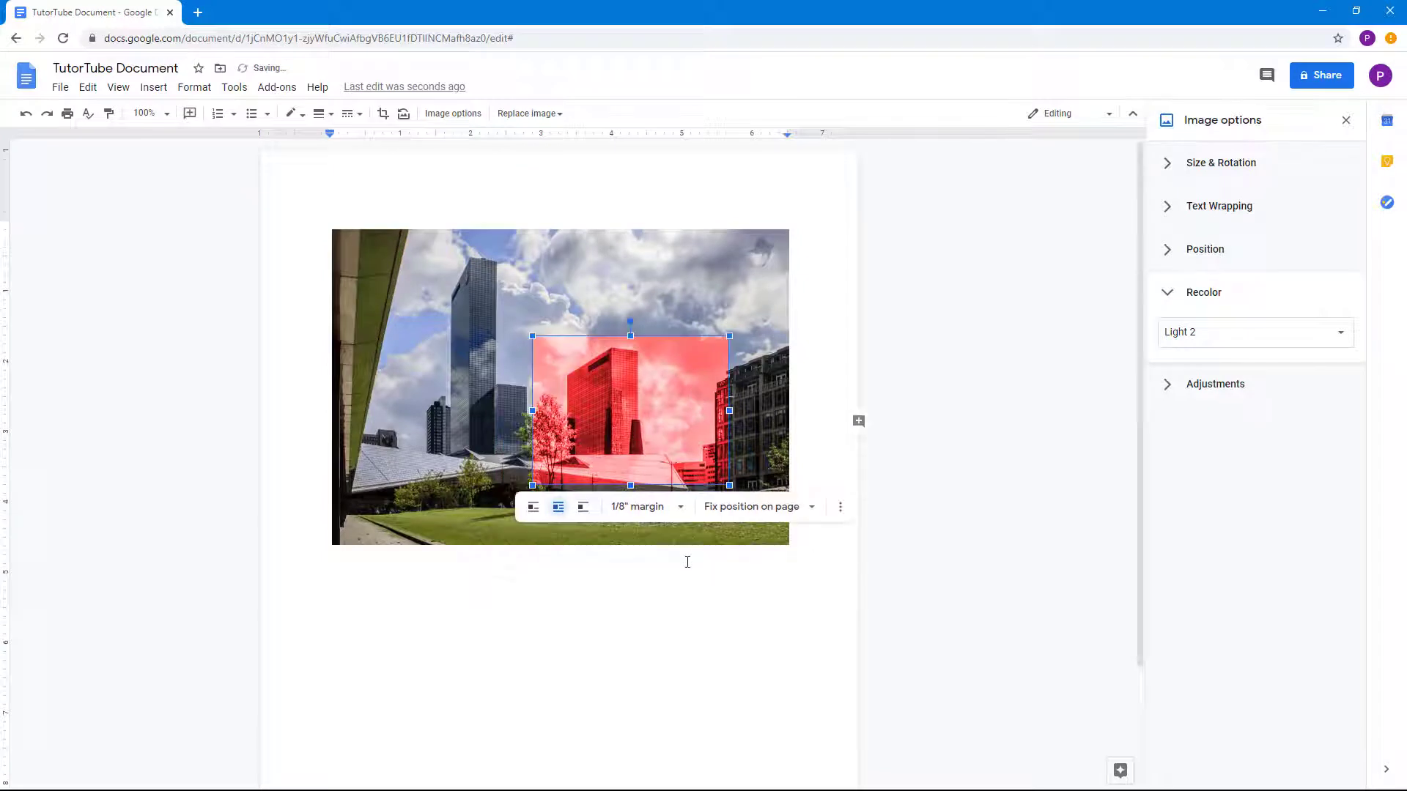
Drag a new pasted copy onto the original using alignment guides, then select it
click(1255, 332)
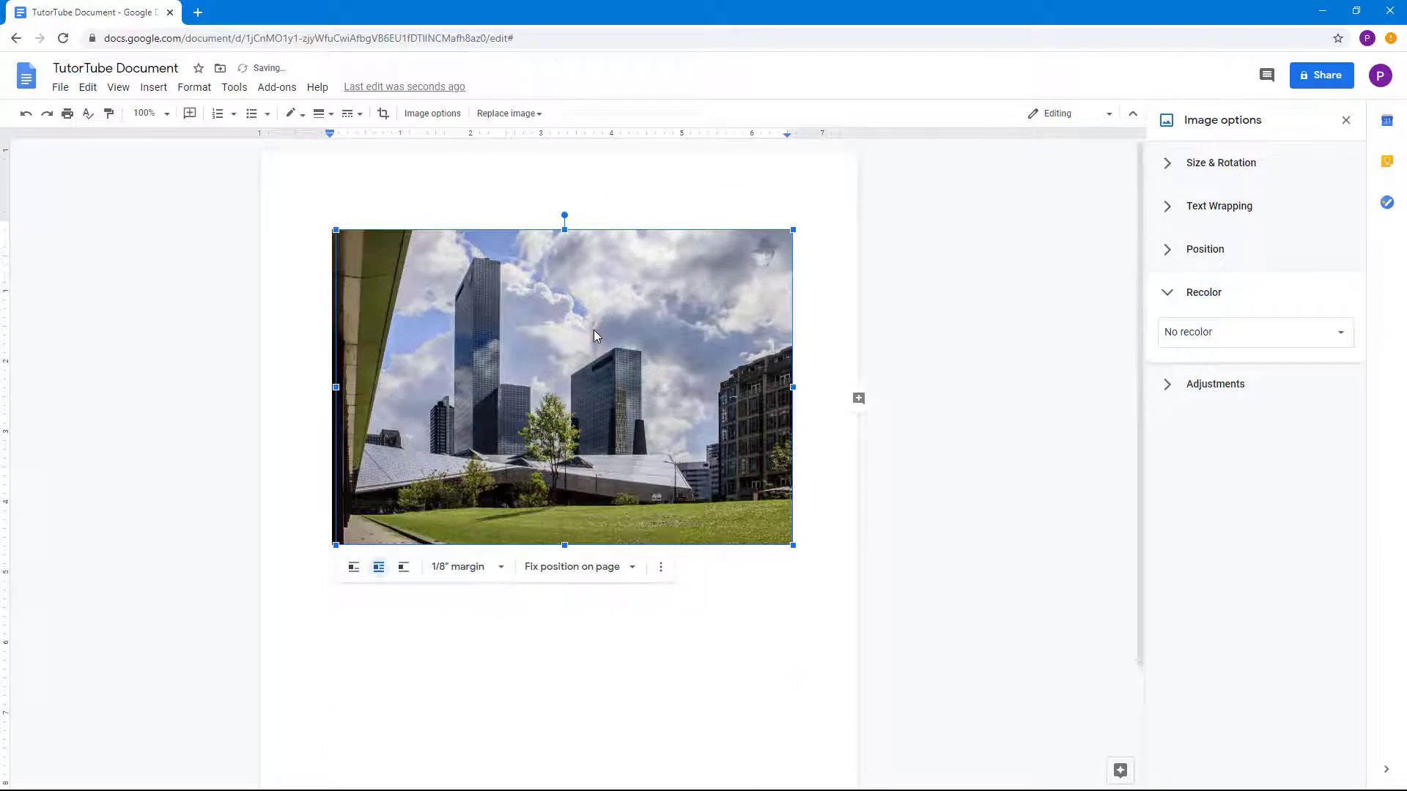
drag(592, 336, 592, 320)
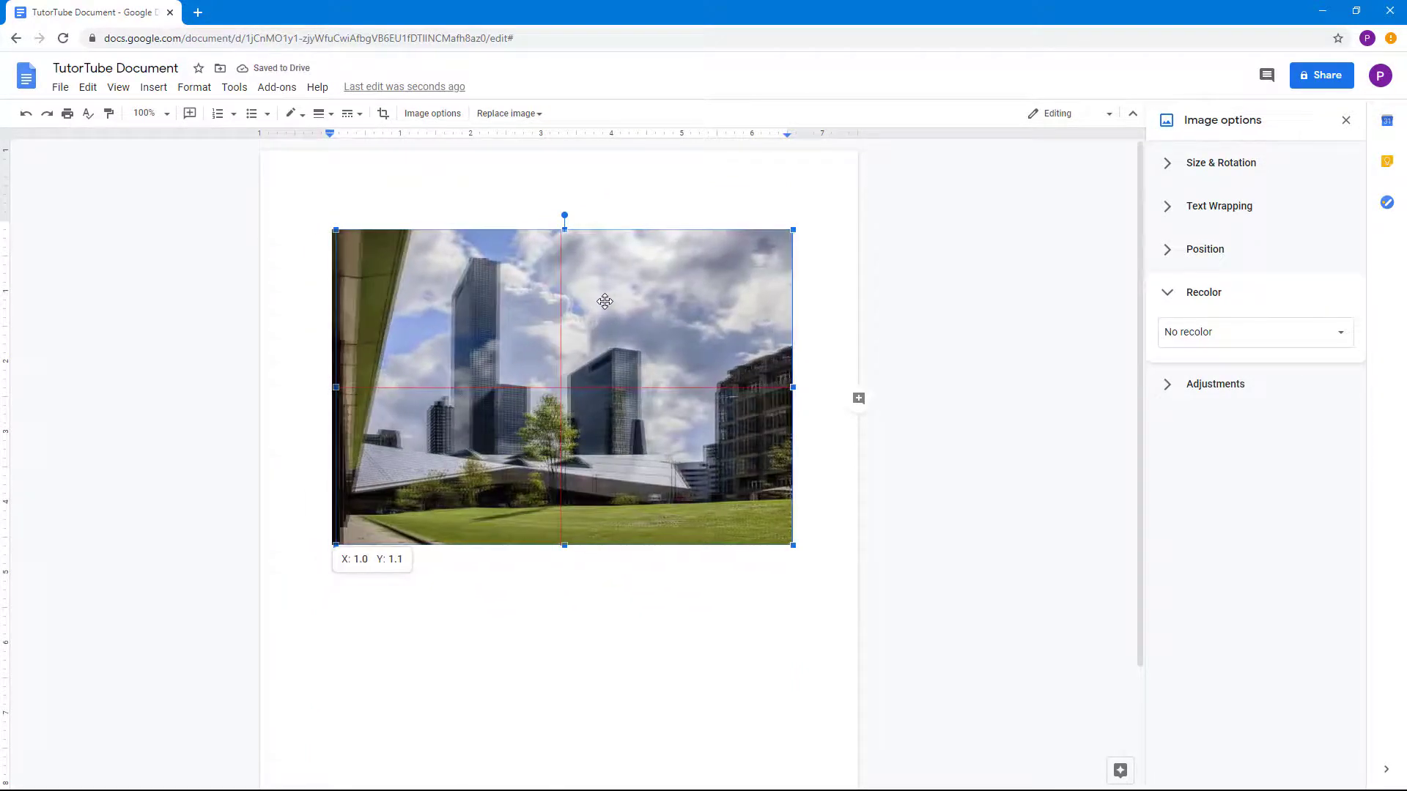
click(605, 301)
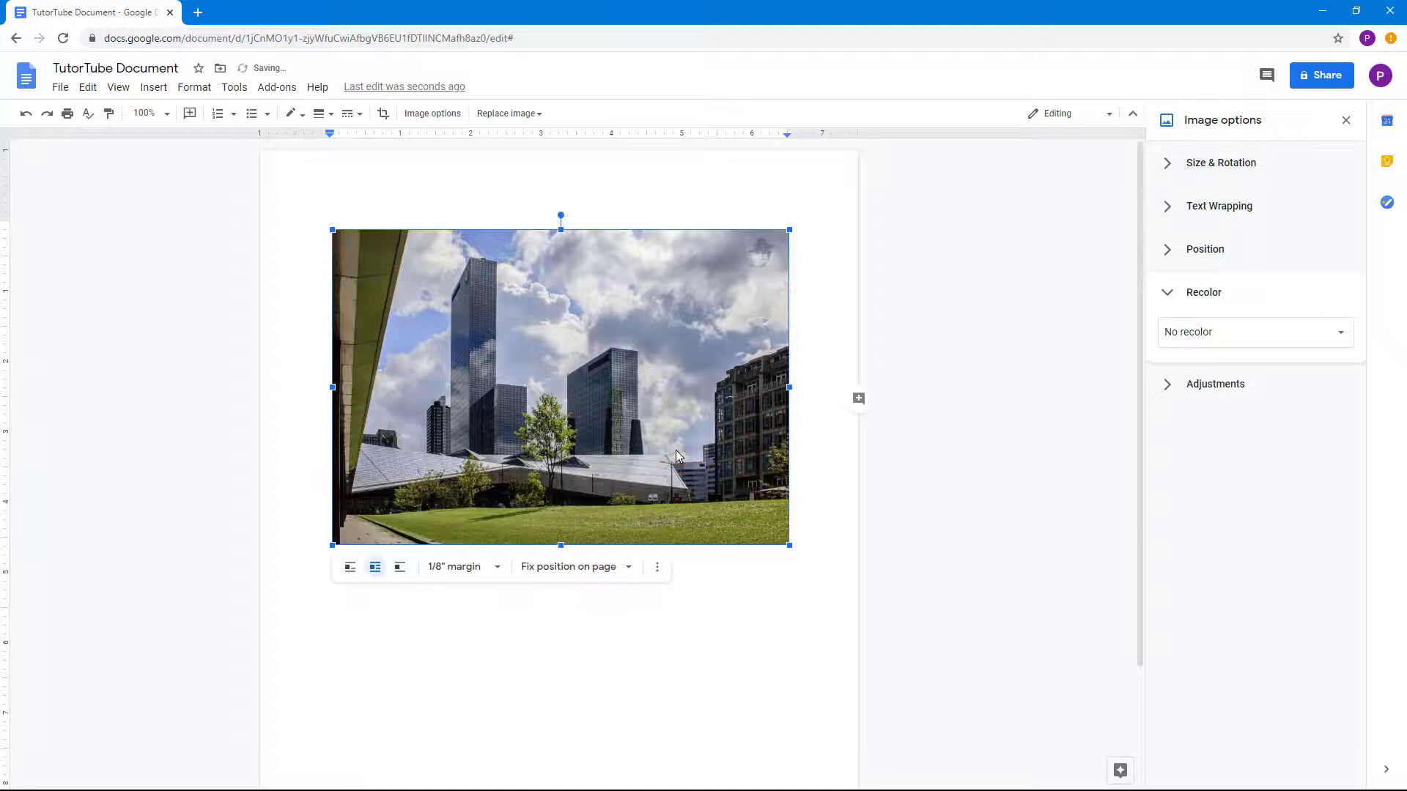
Recolor the new copy with a blue Light tint and deselect it
click(1255, 332)
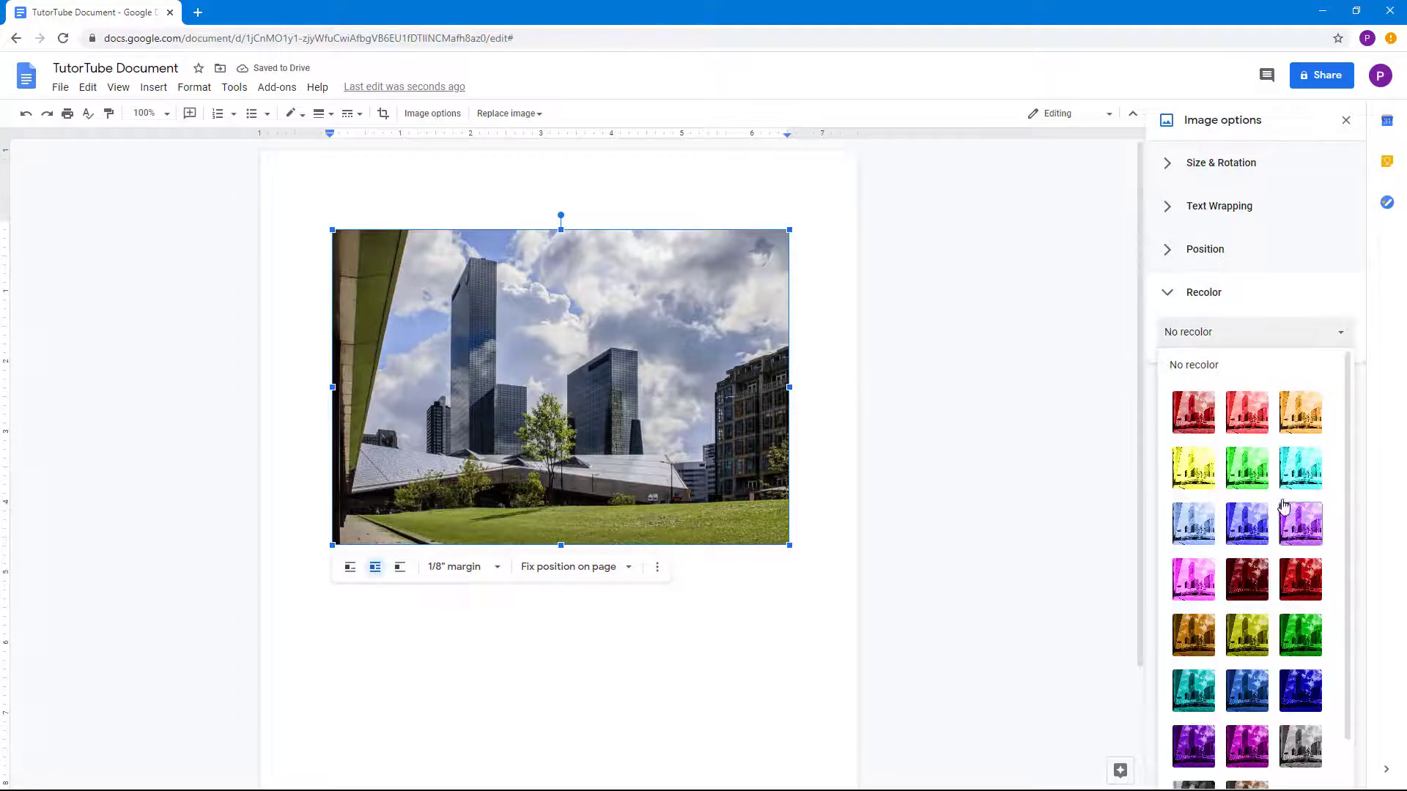
click(1300, 691)
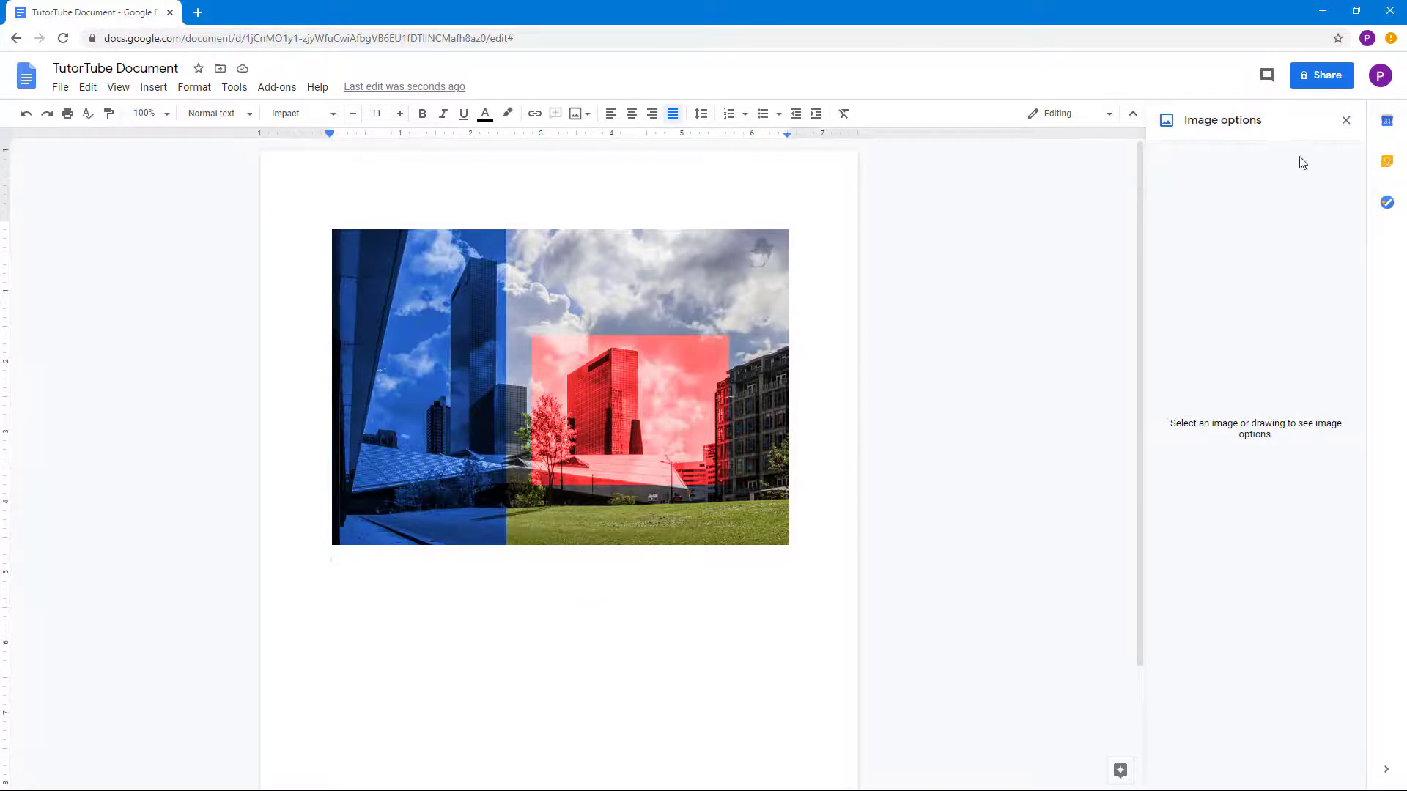
click(1345, 120)
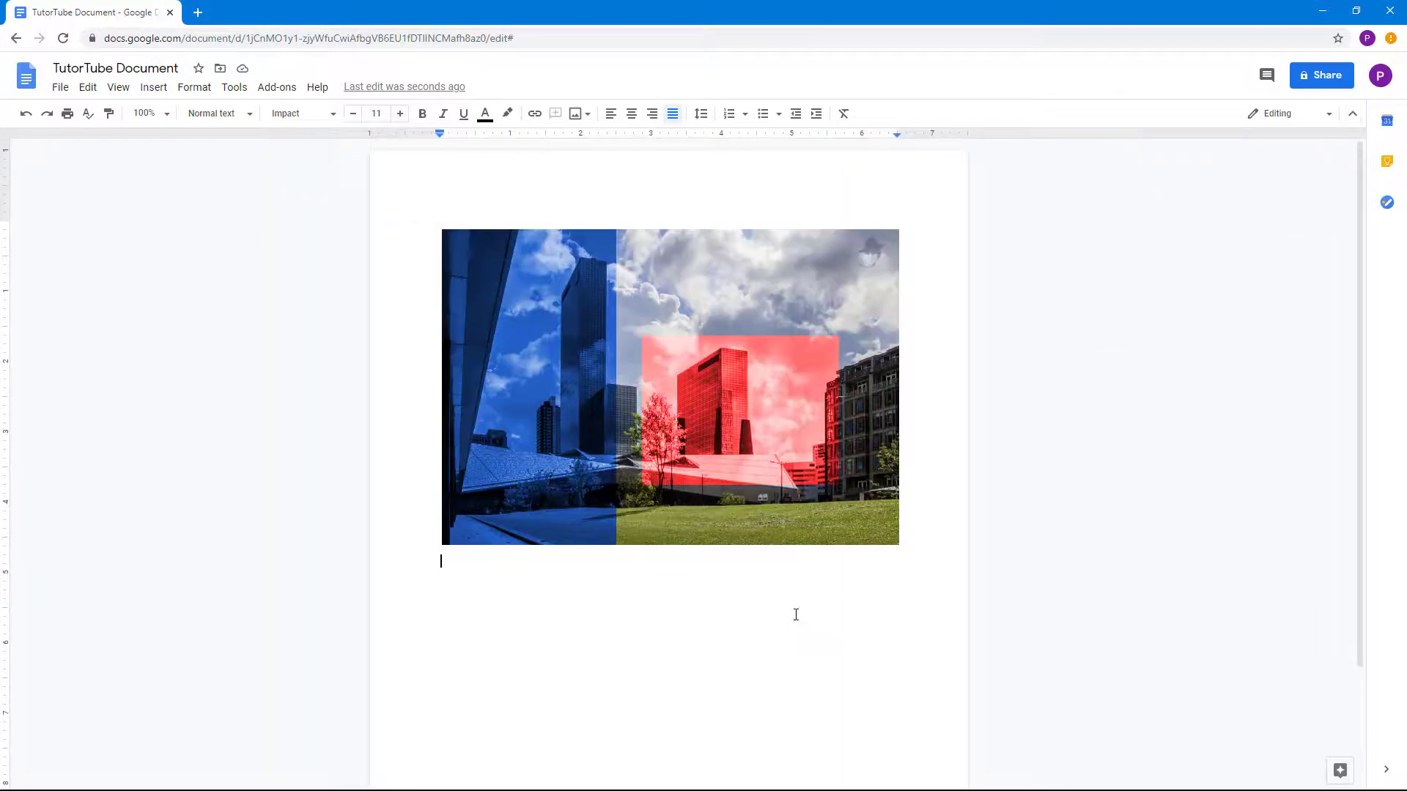